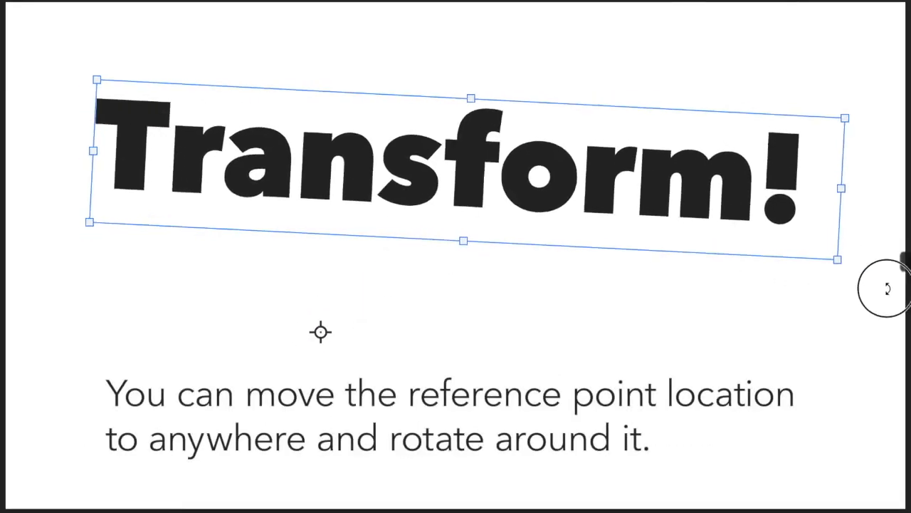
# Rotate the Transform! text around the lowered reference point until it is nearly level.
pyautogui.moveTo(883, 288); pyautogui.dragTo(769, 256)
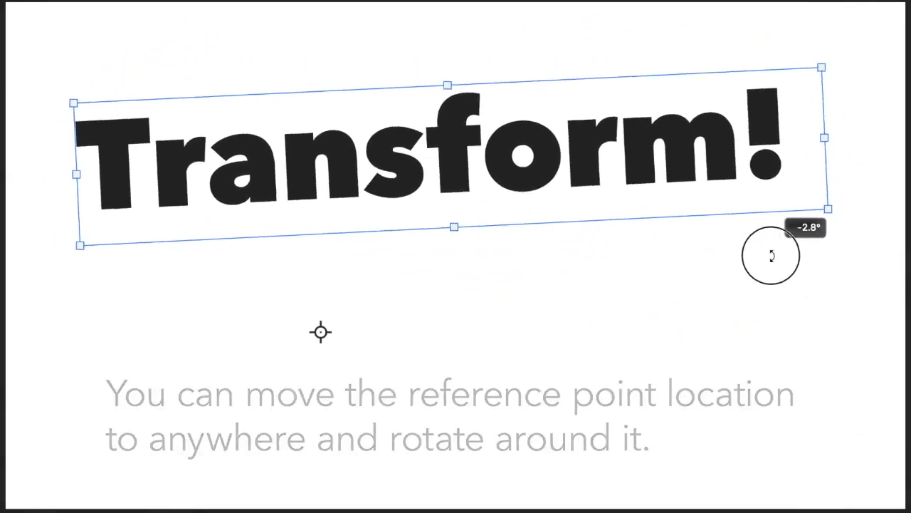
pyautogui.moveTo(770, 255); pyautogui.dragTo(770, 262)
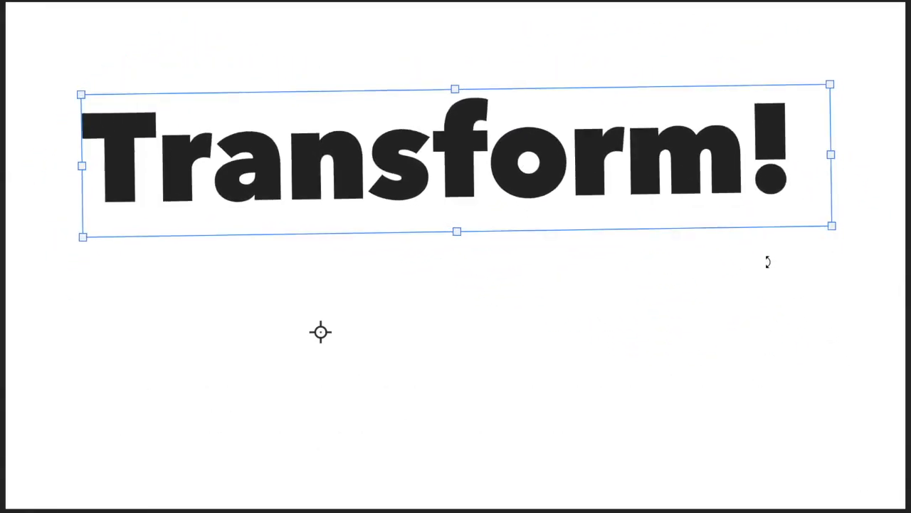
# Show the transform options menu for the Transform! text, browsing Rotate and Skew.
pyautogui.rightClick(562, 119)
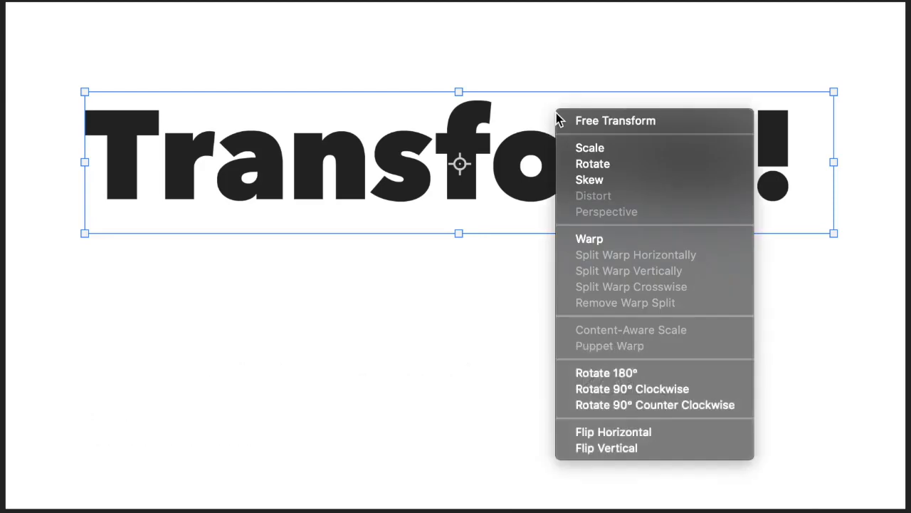
pyautogui.moveTo(592, 164)
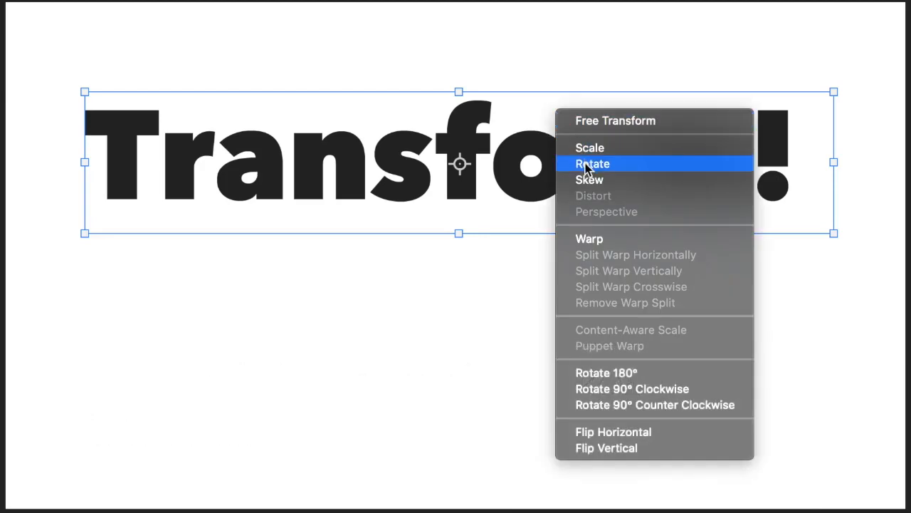
pyautogui.moveTo(589, 180)
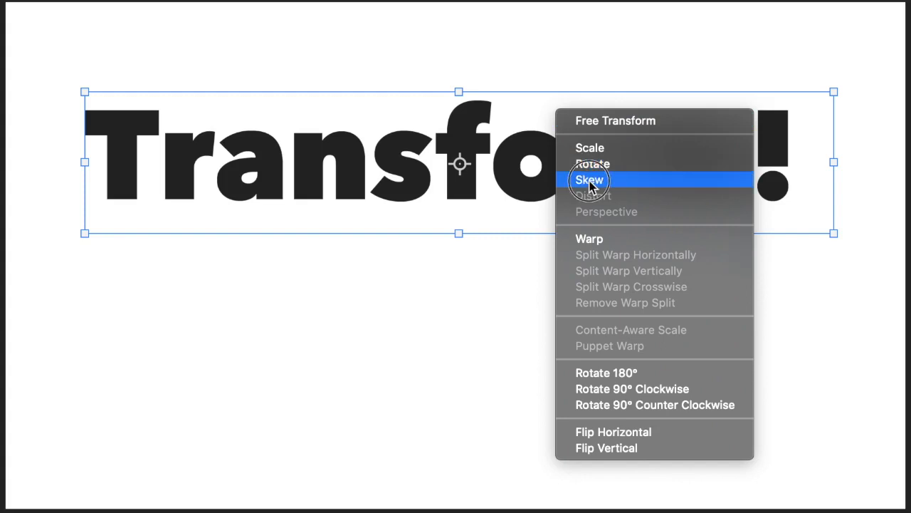
pyautogui.click(589, 180)
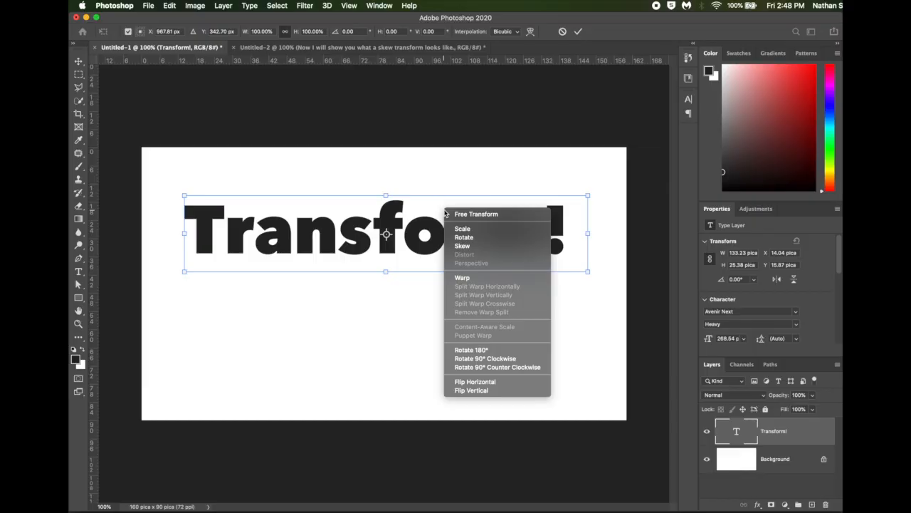
pyautogui.moveTo(486, 267)
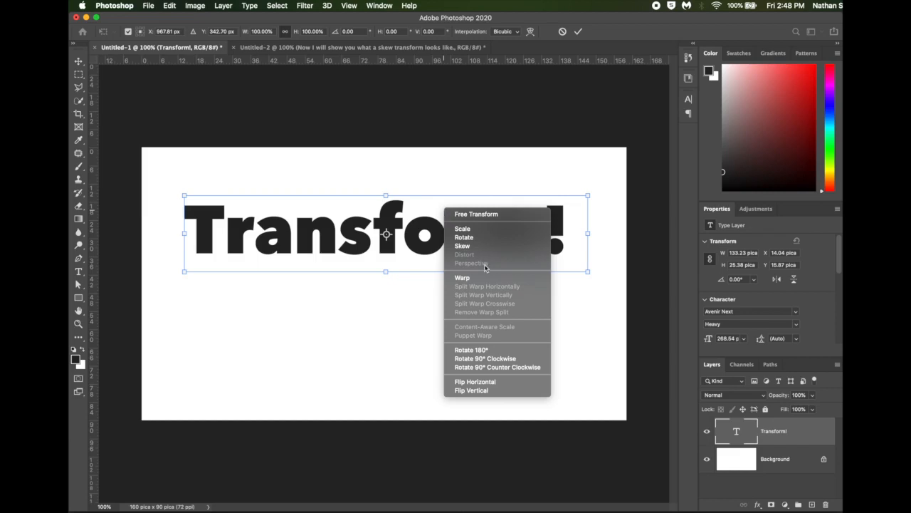
pyautogui.moveTo(479, 338)
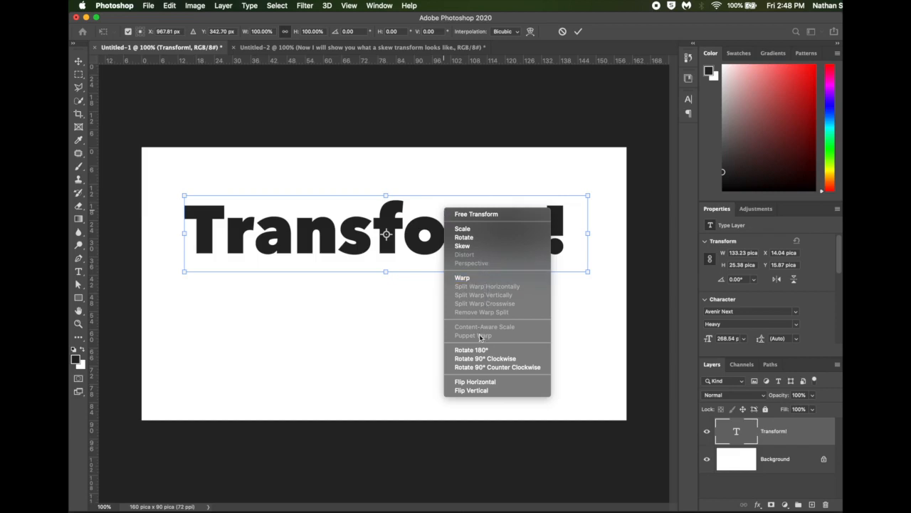
pyautogui.moveTo(415, 313)
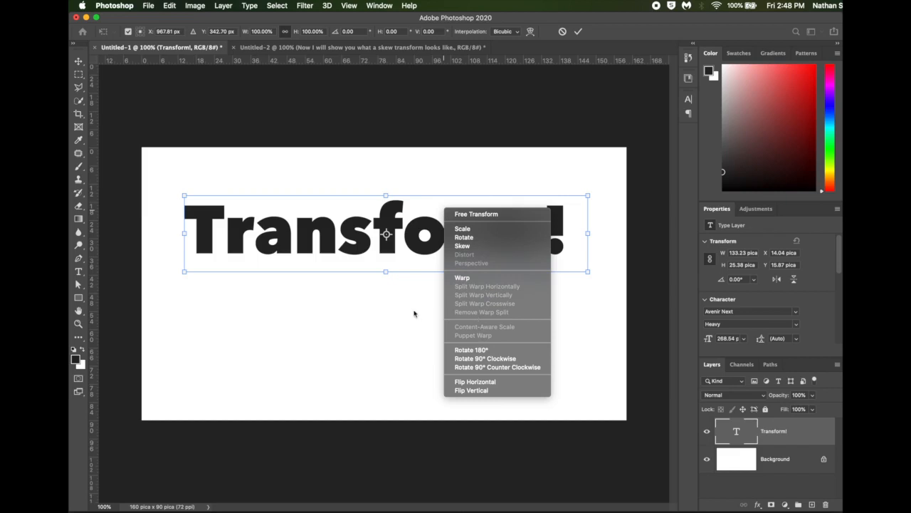
# Close the transform options menu on the empty canvas without changing the text.
pyautogui.click(436, 313)
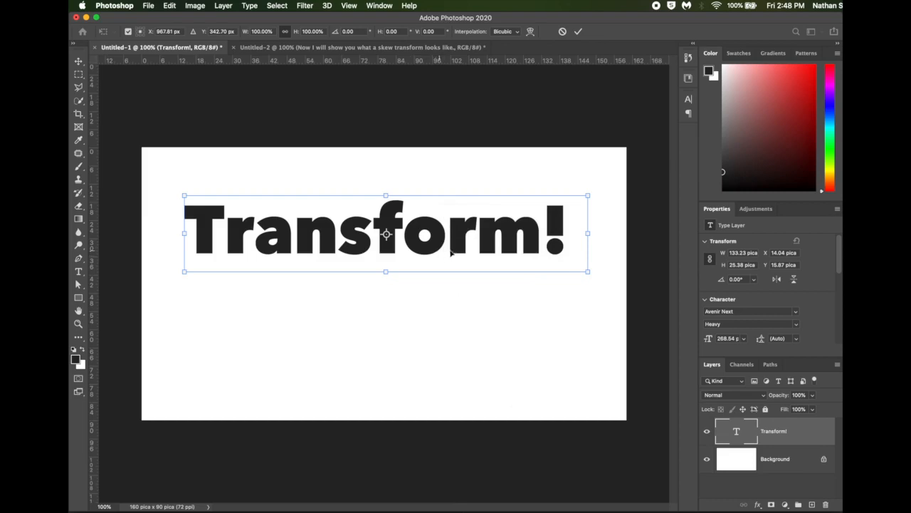
pyautogui.moveTo(534, 297)
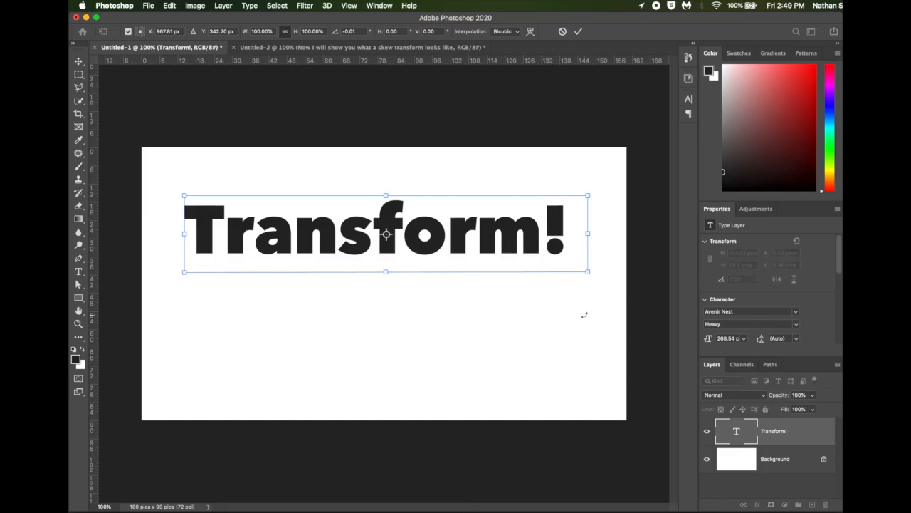
# Commit the transform and convert the Transform! layer to a smart object.
pyautogui.click(579, 30)
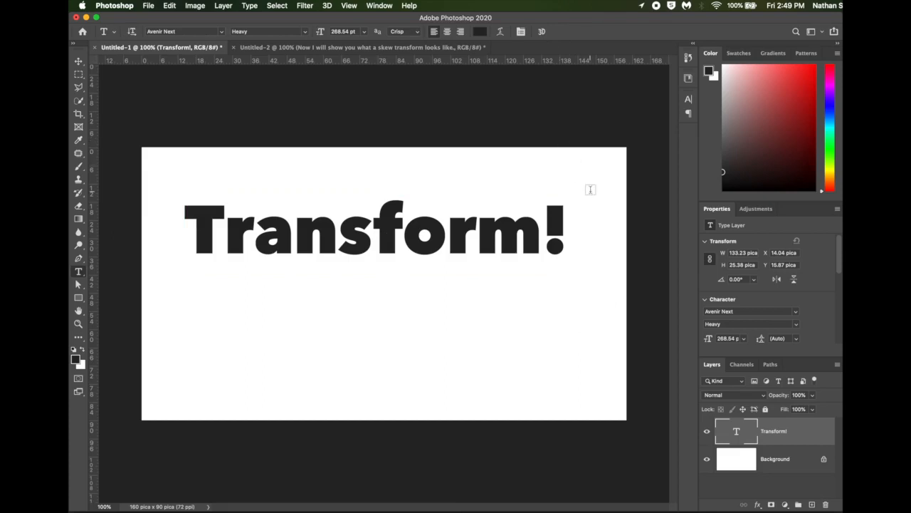
pyautogui.moveTo(740, 402)
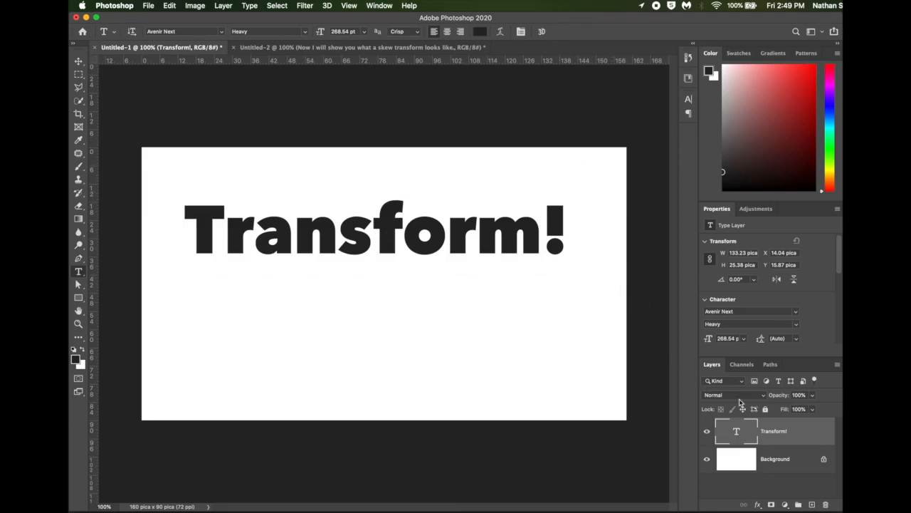
pyautogui.moveTo(779, 434)
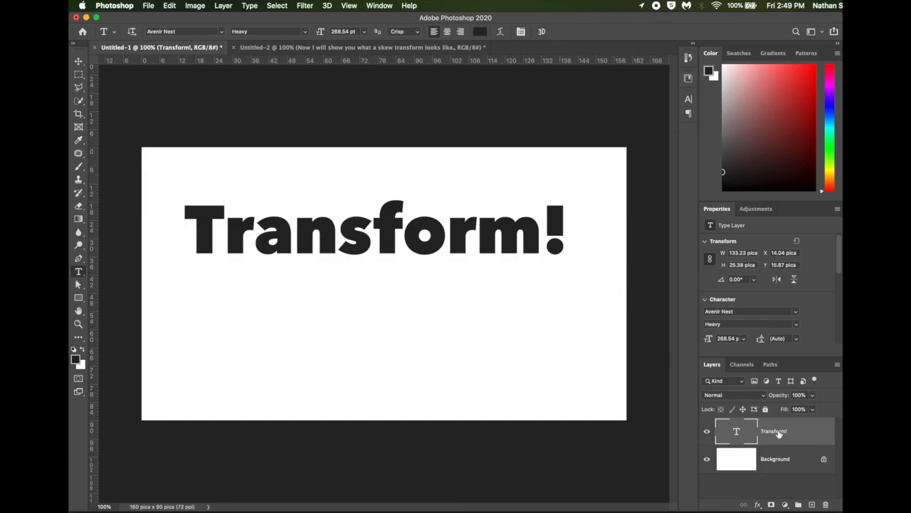
pyautogui.rightClick(773, 431)
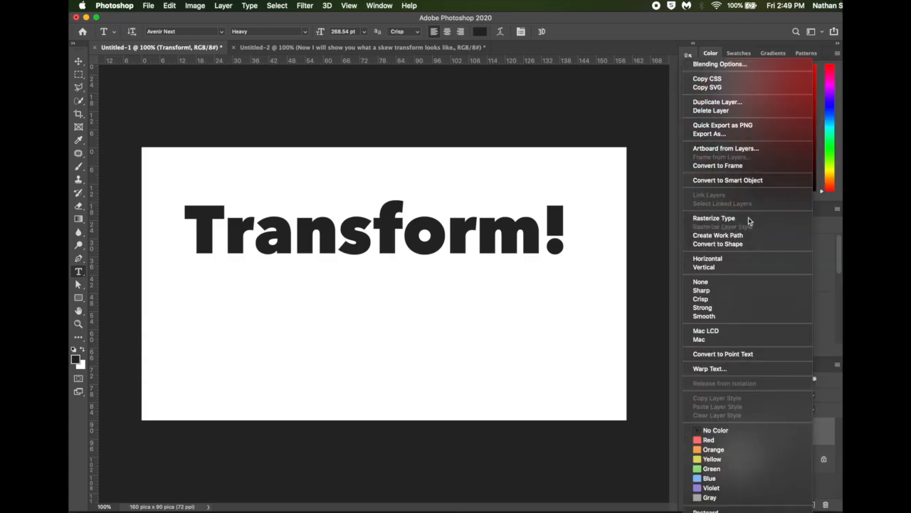
pyautogui.moveTo(737, 181)
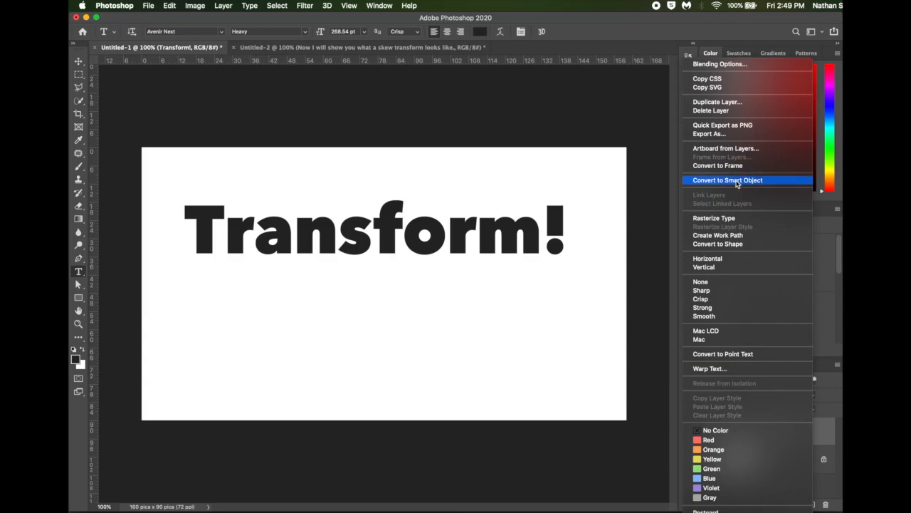
pyautogui.click(727, 180)
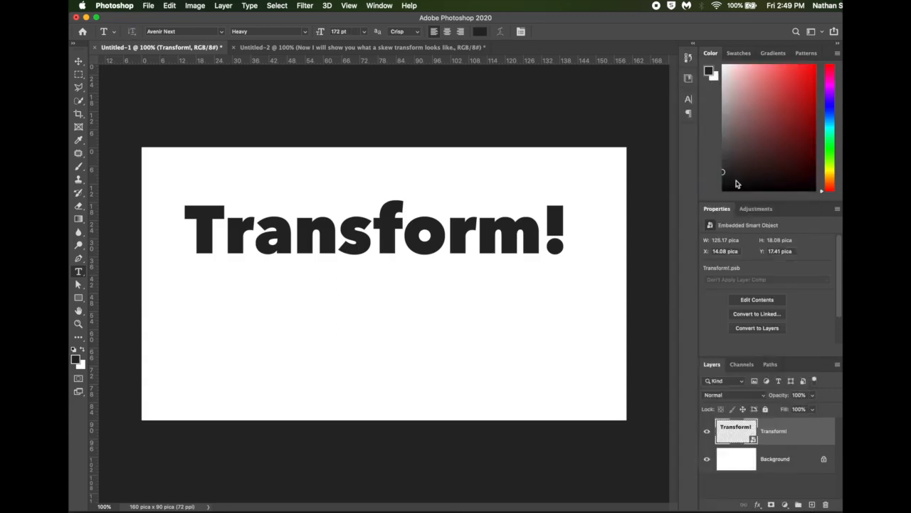
pyautogui.moveTo(703, 240)
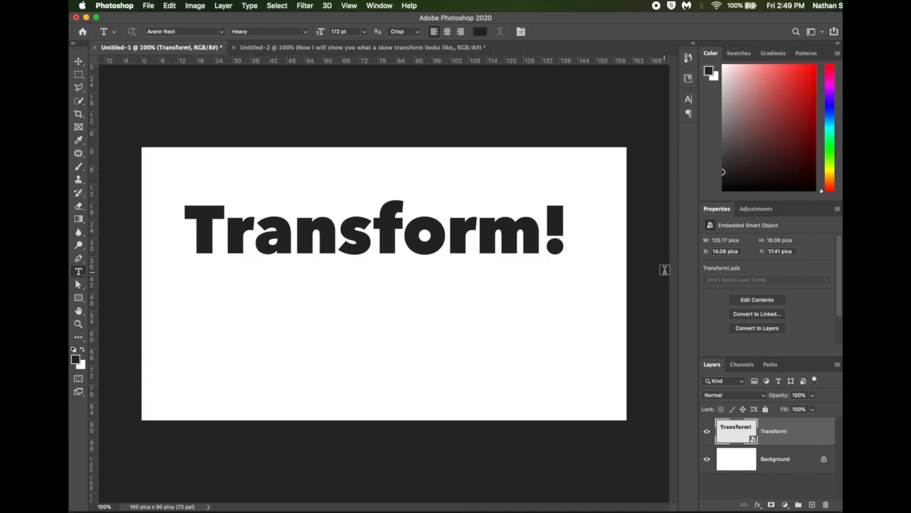
pyautogui.moveTo(614, 269)
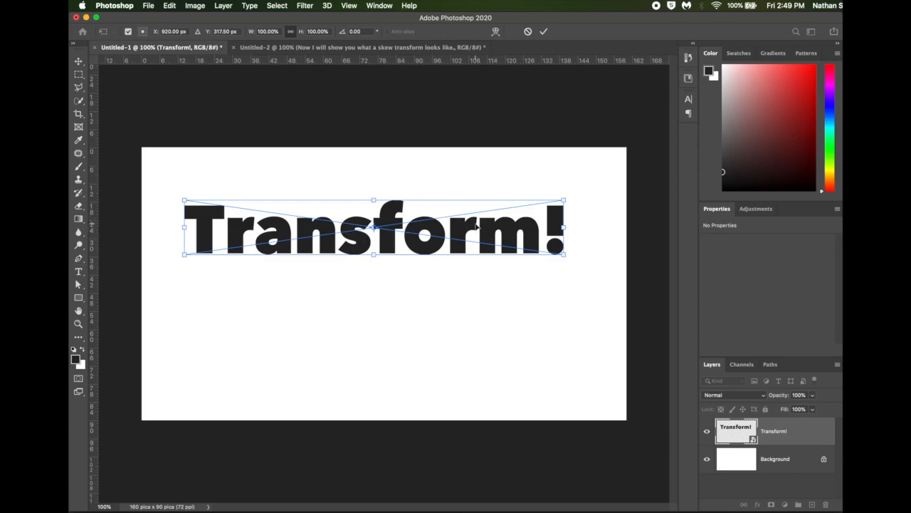
# Show the smart object's transform menu, now with Perspective and Distort enabled.
pyautogui.rightClick(477, 228)
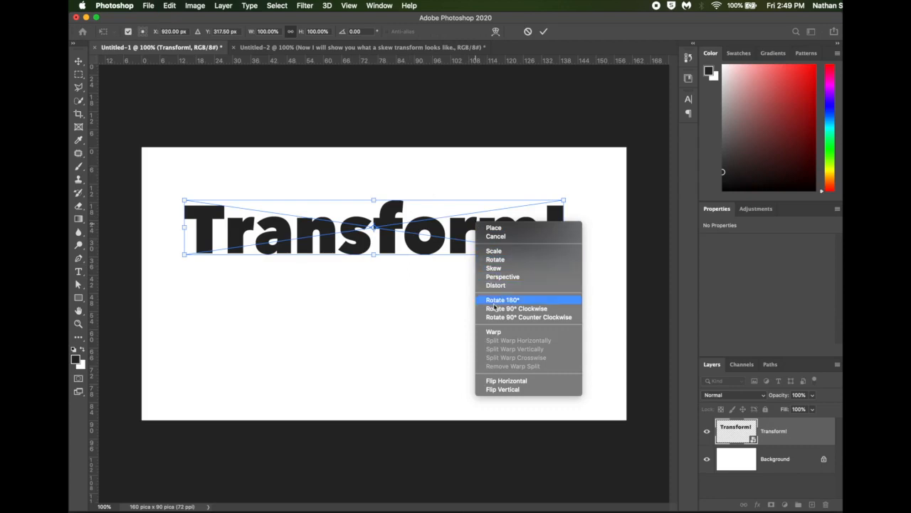
pyautogui.moveTo(503, 276)
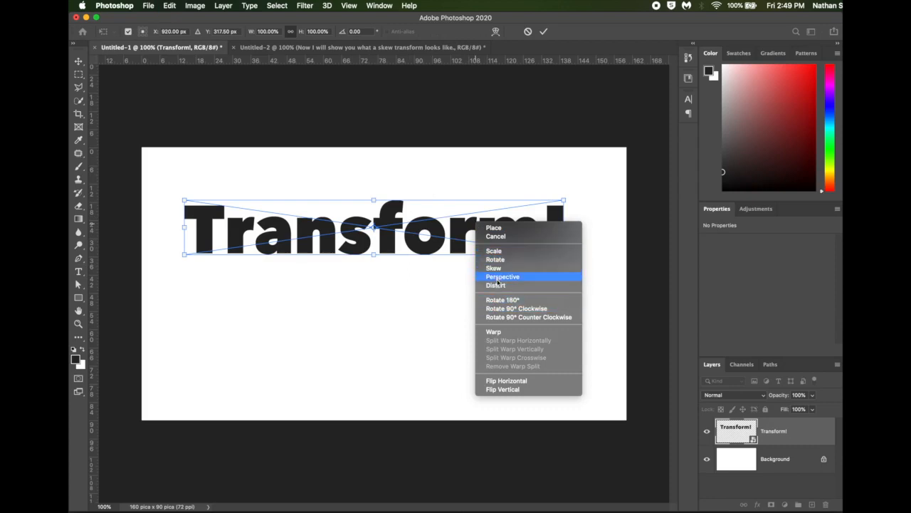
pyautogui.moveTo(496, 285)
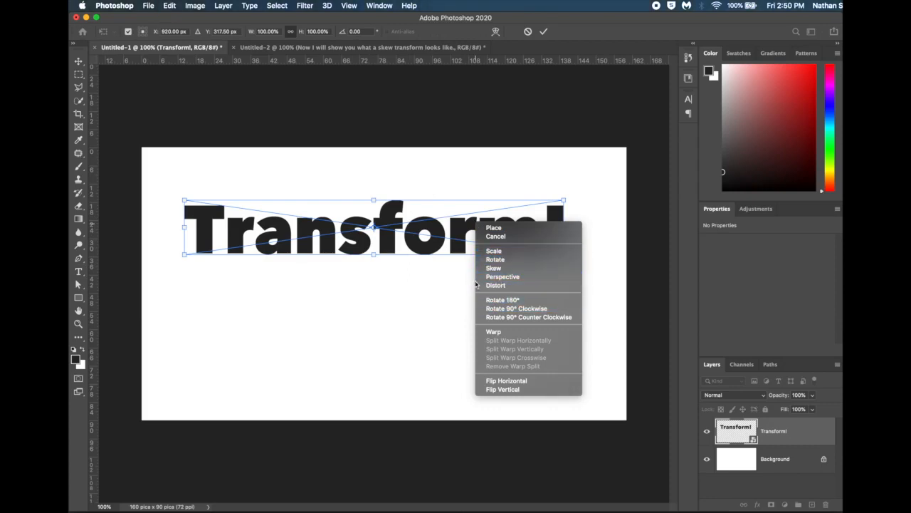
pyautogui.moveTo(503, 276)
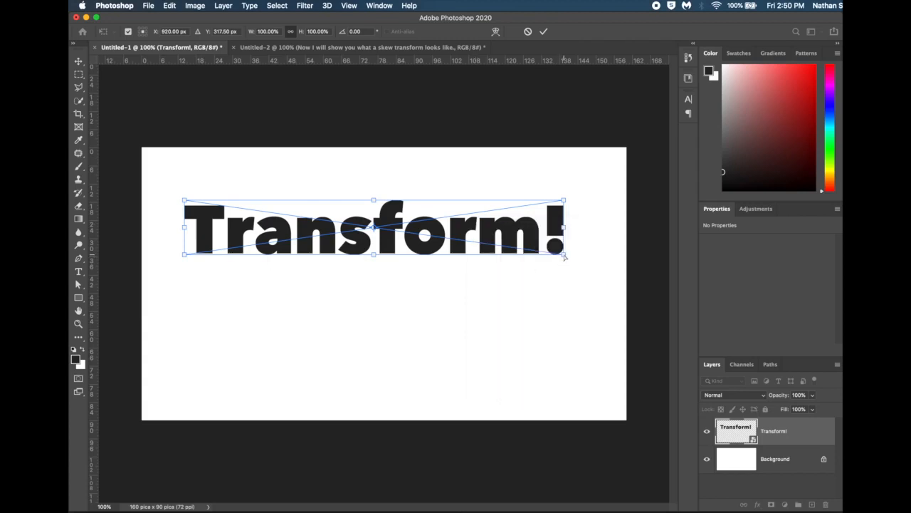
# Distort the word's corners so the letters lean and the right end tilts downward.
pyautogui.moveTo(563, 255); pyautogui.dragTo(559, 262)
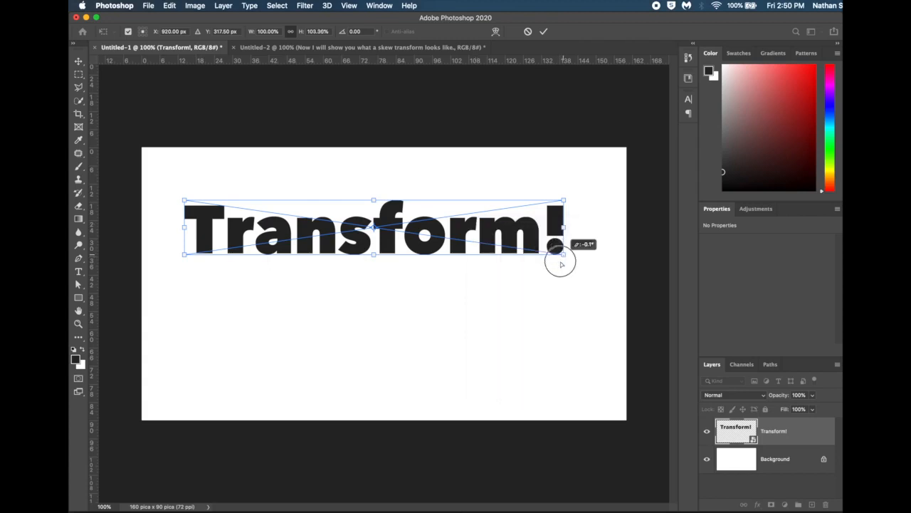
pyautogui.moveTo(561, 264); pyautogui.dragTo(545, 255)
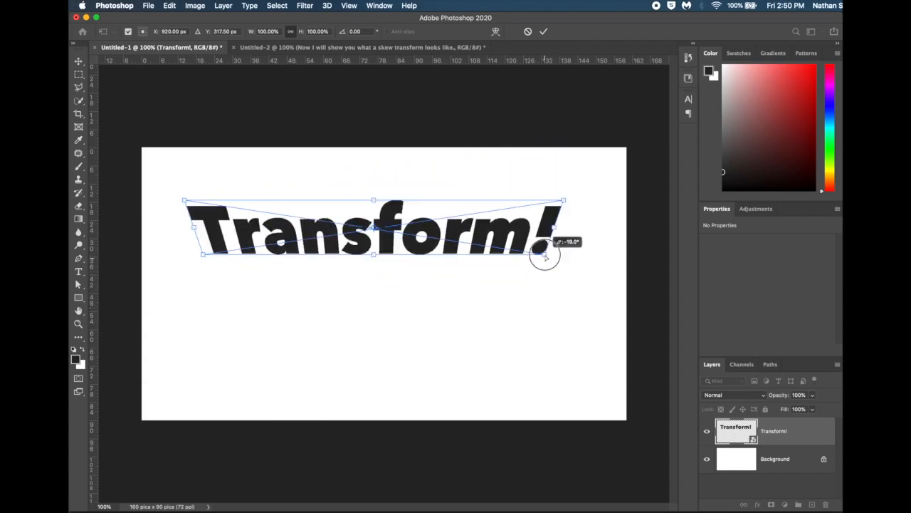
pyautogui.moveTo(547, 256); pyautogui.dragTo(546, 277)
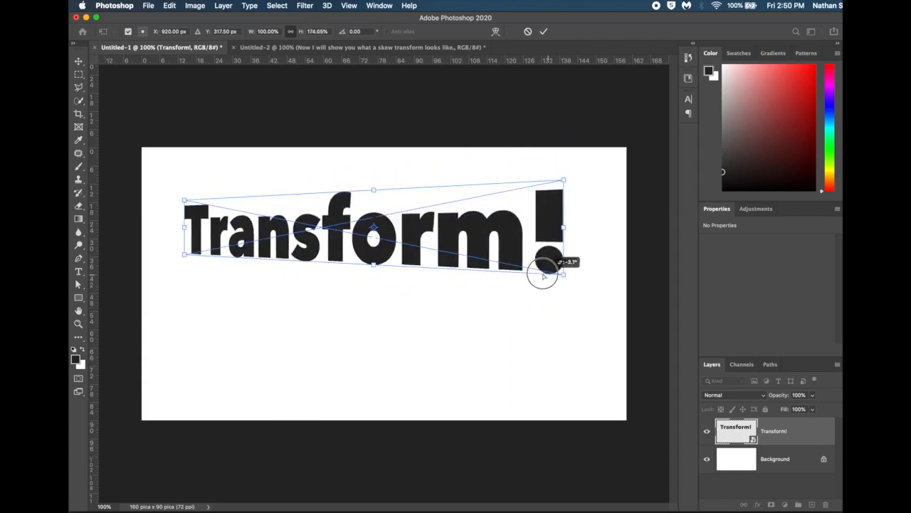
pyautogui.moveTo(563, 274); pyautogui.dragTo(583, 257)
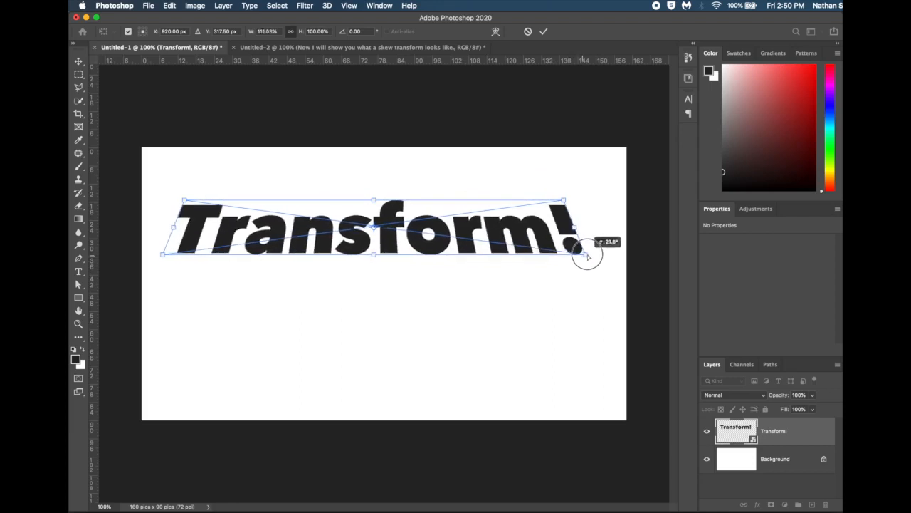
pyautogui.moveTo(587, 252); pyautogui.dragTo(559, 260)
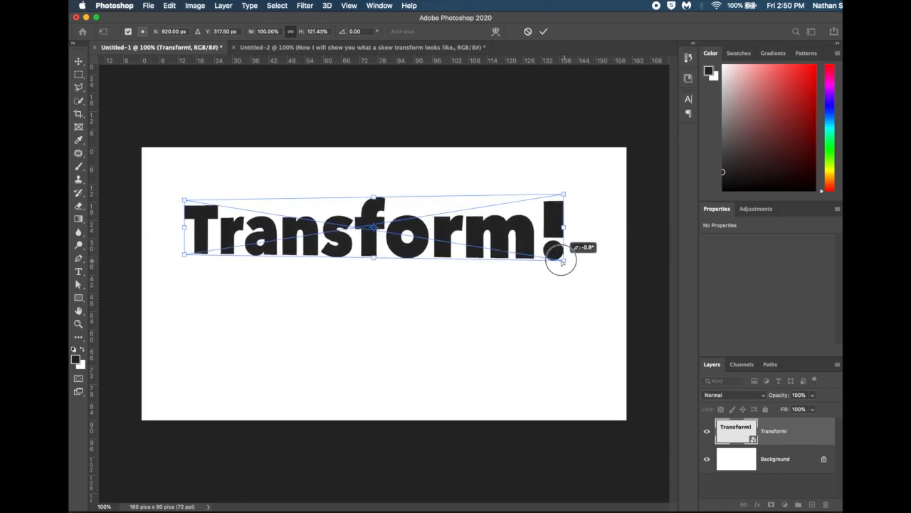
pyautogui.moveTo(561, 259); pyautogui.dragTo(423, 192)
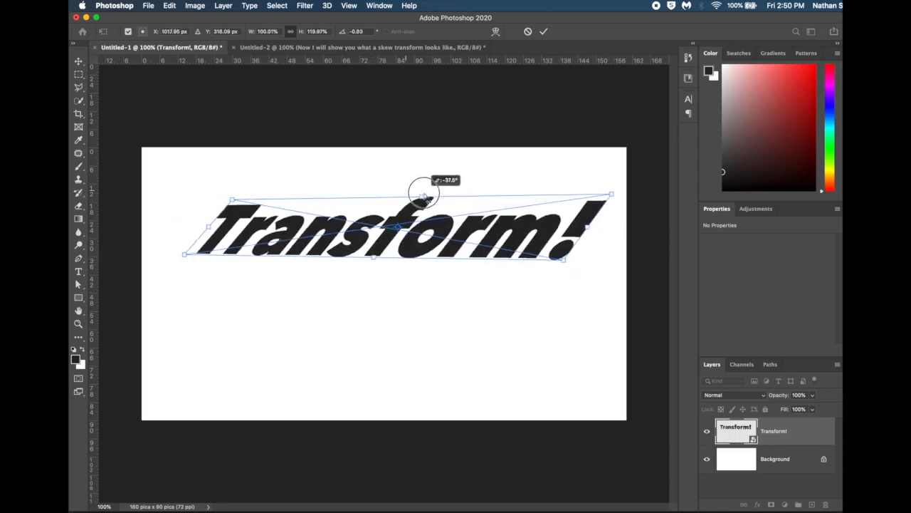
pyautogui.moveTo(424, 192); pyautogui.dragTo(376, 187)
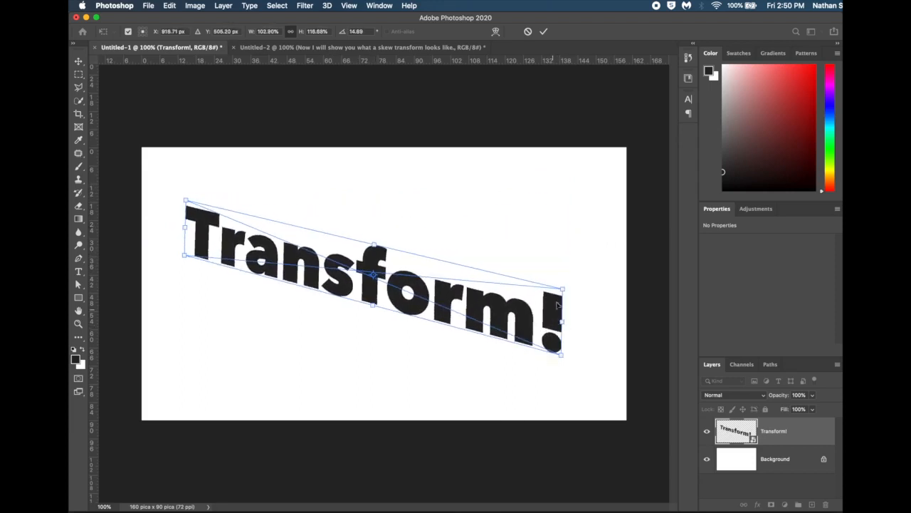
pyautogui.moveTo(559, 307); pyautogui.dragTo(502, 256)
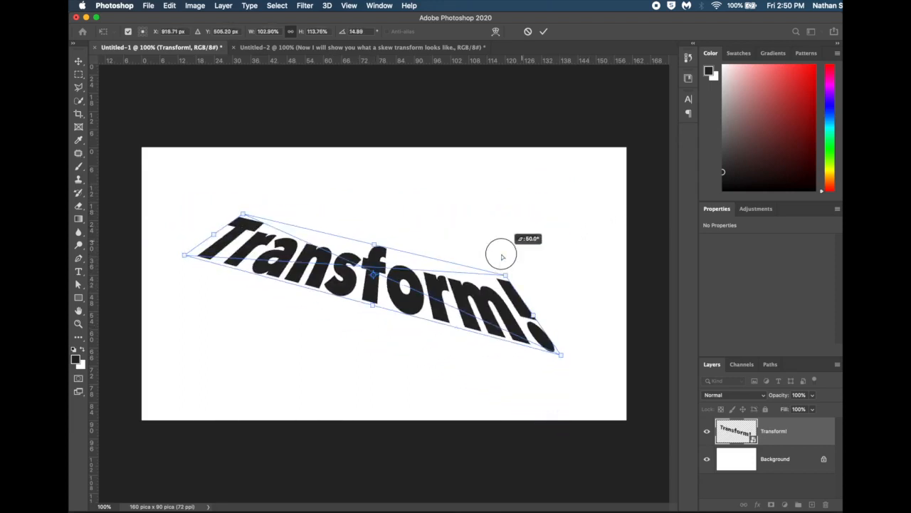
pyautogui.moveTo(502, 254); pyautogui.dragTo(531, 217)
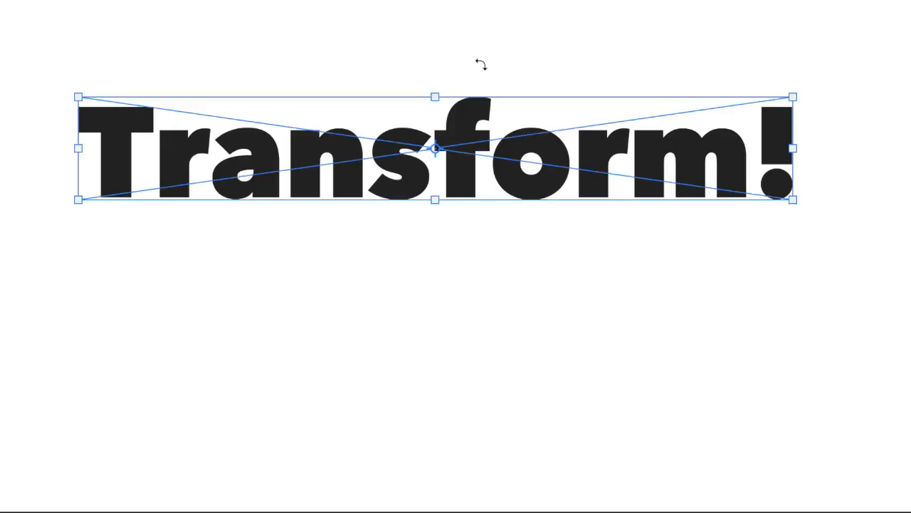
pyautogui.moveTo(598, 149)
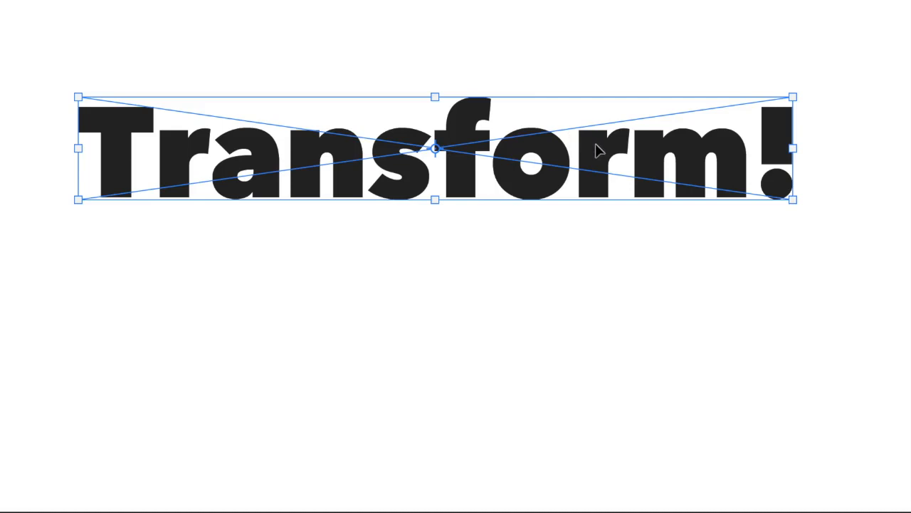
# Switch to Skew and raise the text's top-right corner above the rest of the word.
pyautogui.rightClick(598, 150)
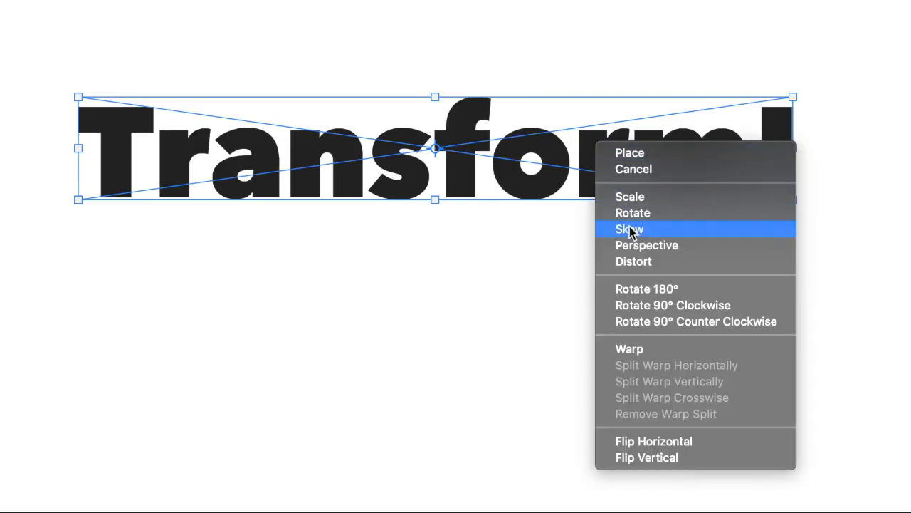
pyautogui.click(628, 228)
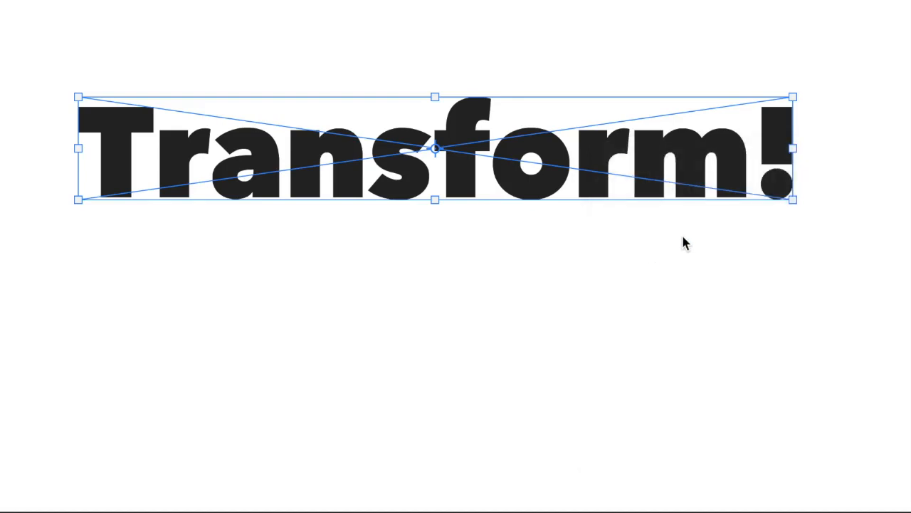
pyautogui.moveTo(791, 97); pyautogui.dragTo(826, 116)
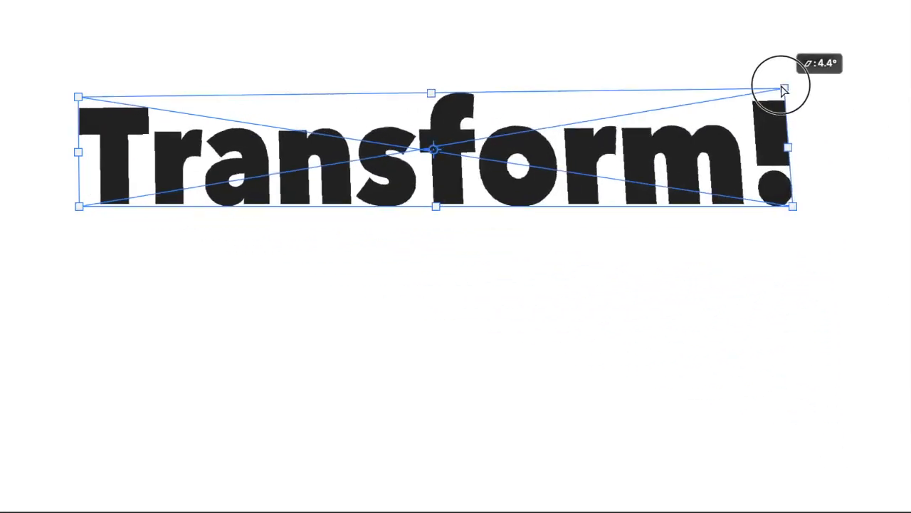
pyautogui.moveTo(779, 89); pyautogui.dragTo(773, 64)
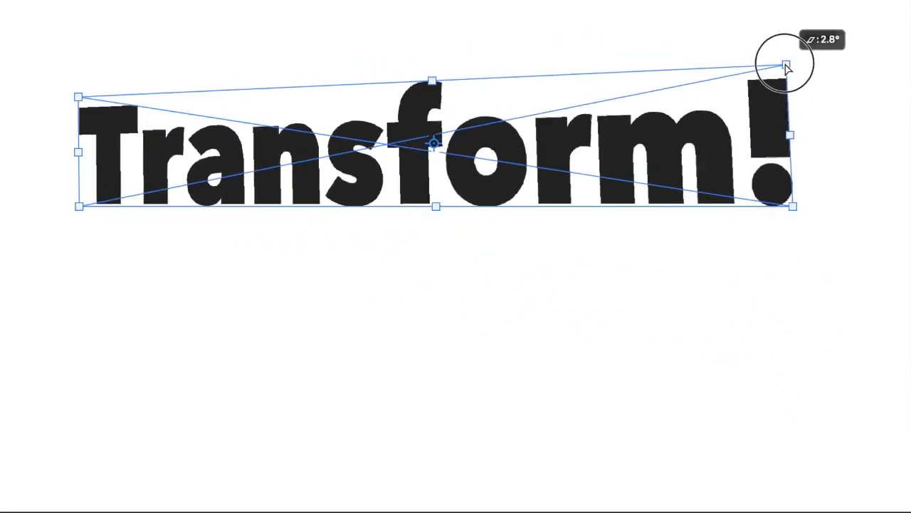
pyautogui.moveTo(785, 63); pyautogui.dragTo(106, 232)
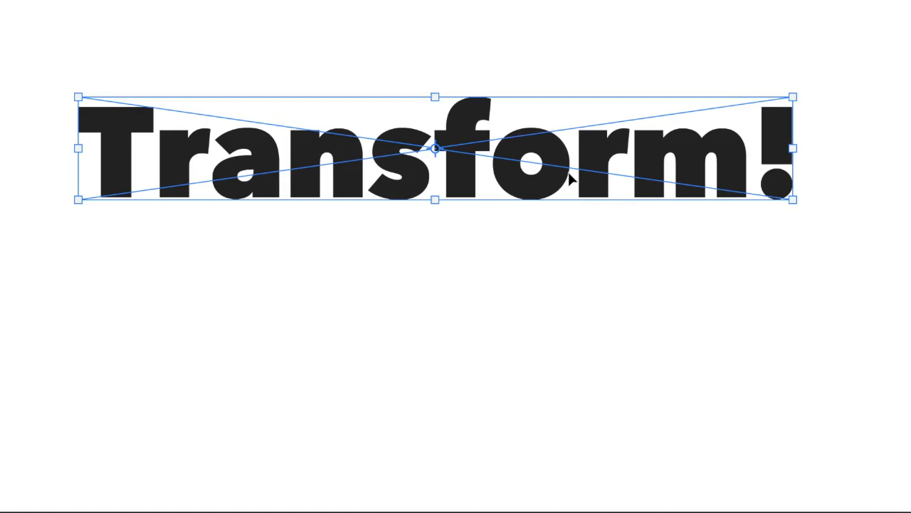
pyautogui.moveTo(574, 145)
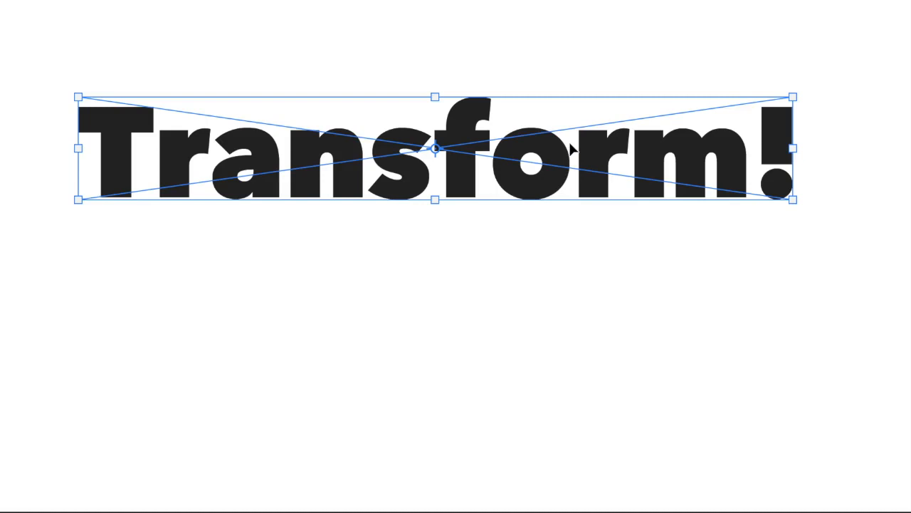
pyautogui.rightClick(570, 147)
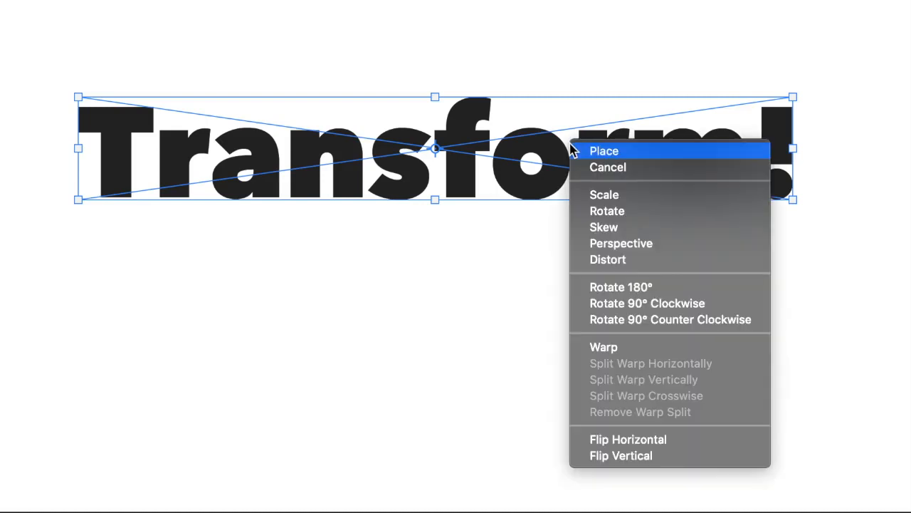
pyautogui.moveTo(620, 286)
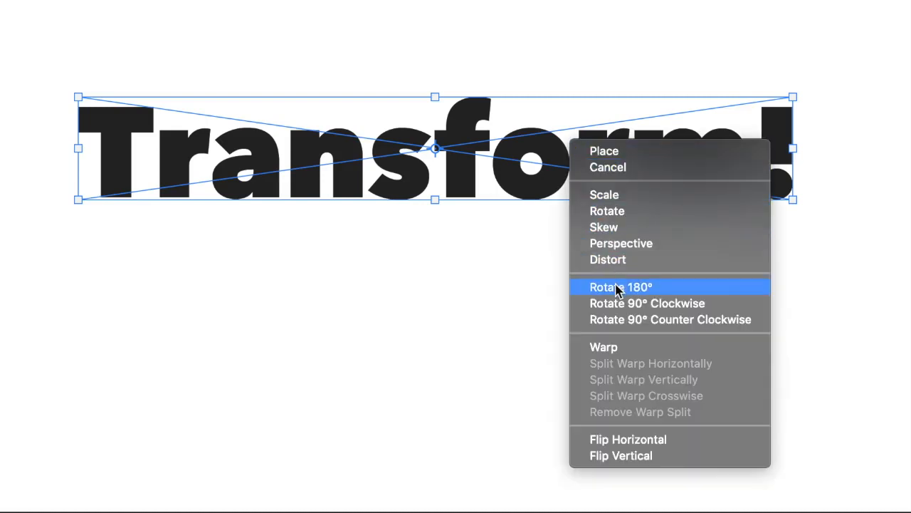
pyautogui.click(621, 286)
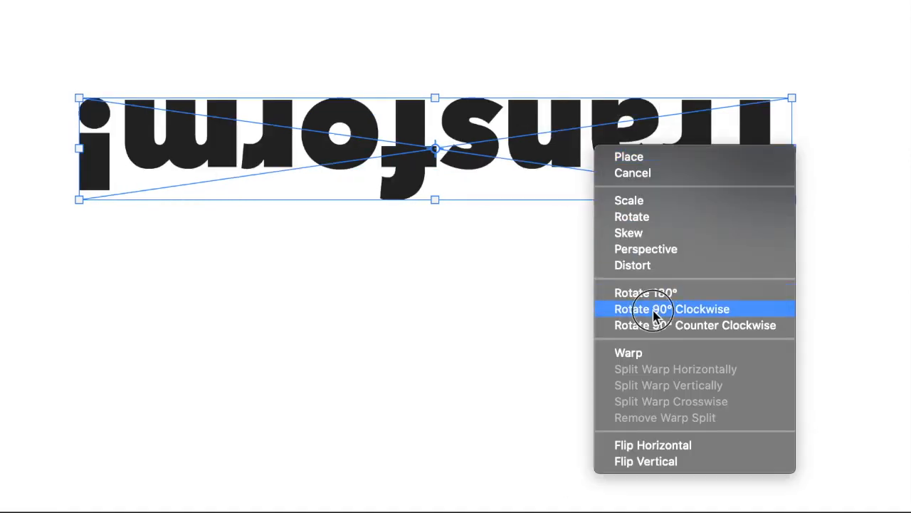
pyautogui.click(670, 309)
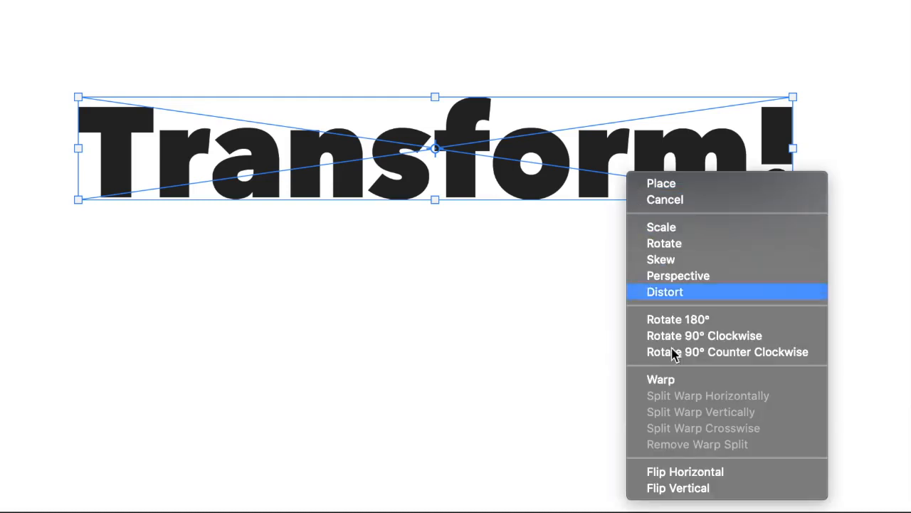
pyautogui.click(685, 472)
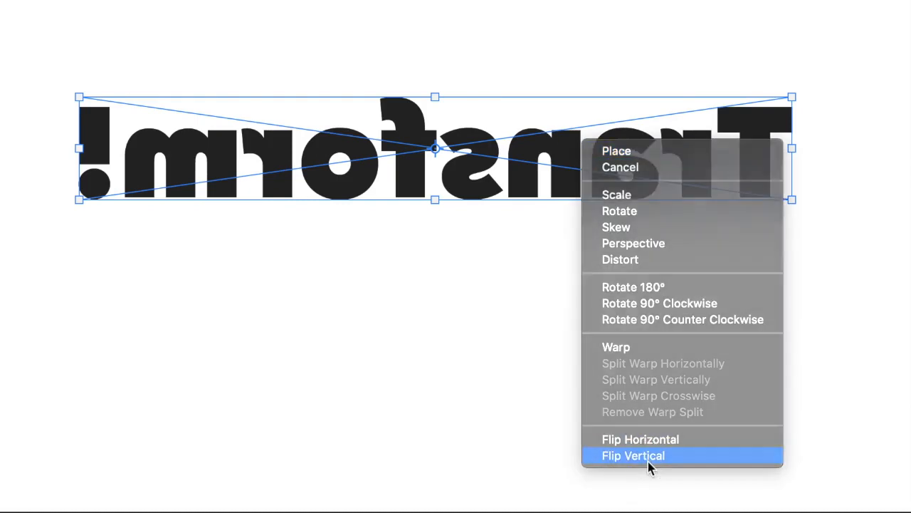
pyautogui.click(633, 455)
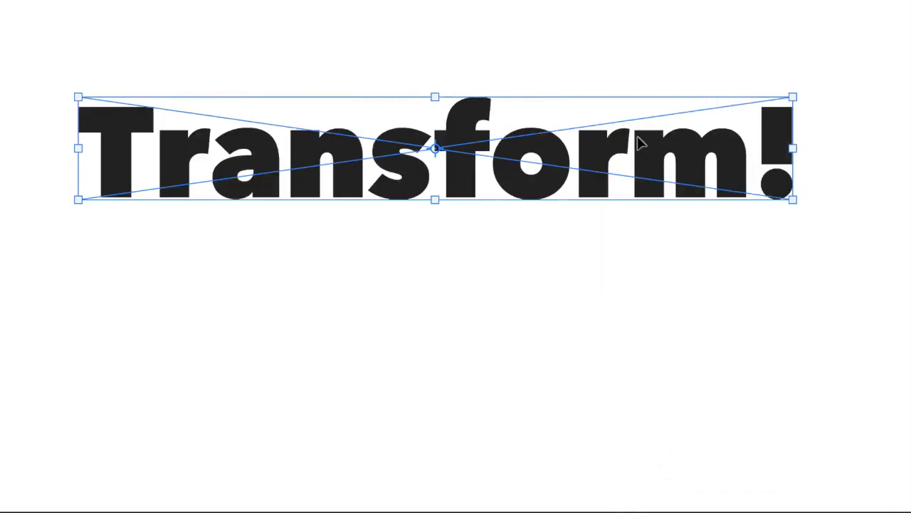
# Bring up the transform options menu on the warped Transform! smart object.
pyautogui.rightClick(639, 146)
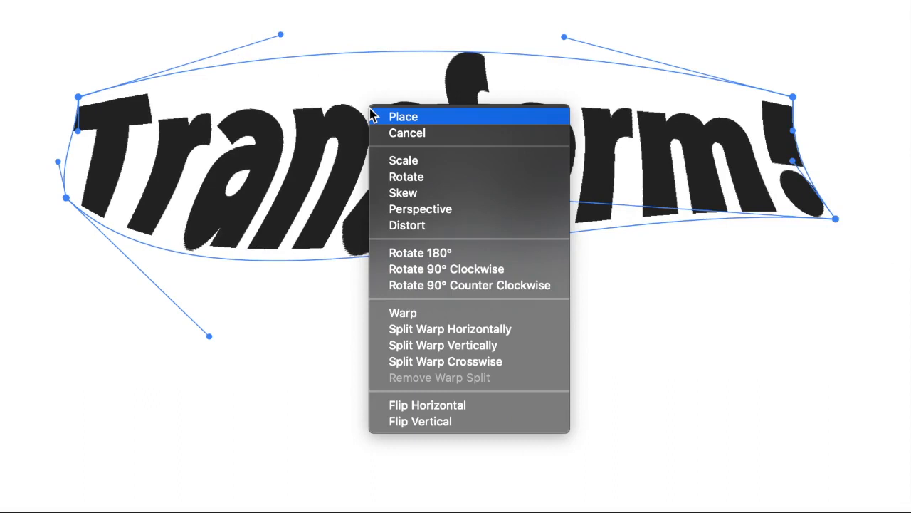
pyautogui.moveTo(446, 268)
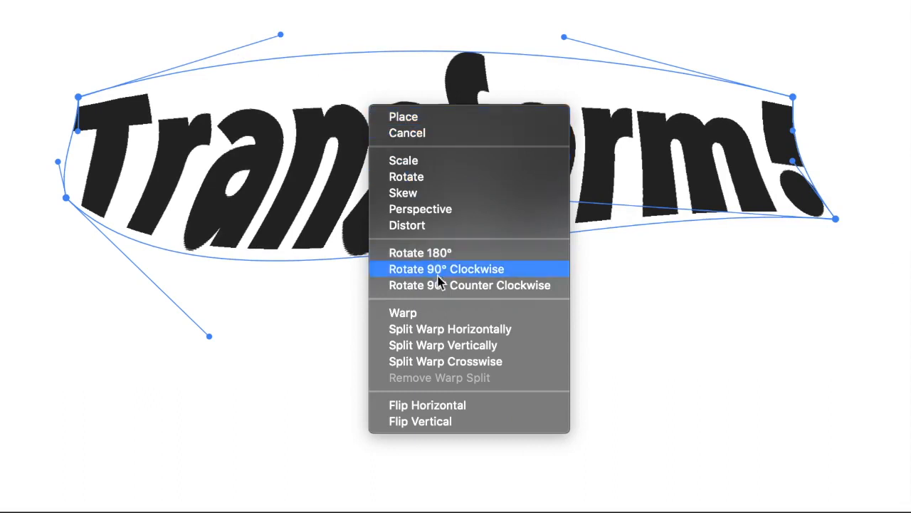
pyautogui.moveTo(449, 328)
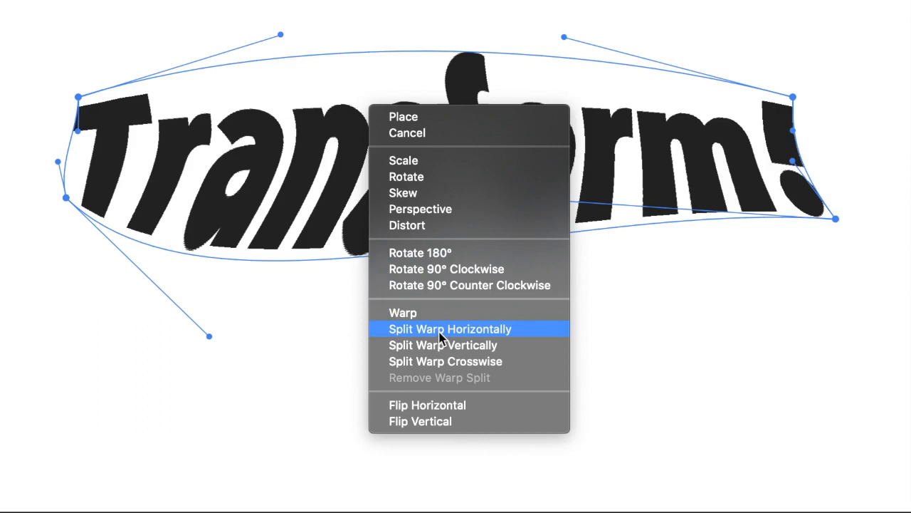
pyautogui.moveTo(443, 345)
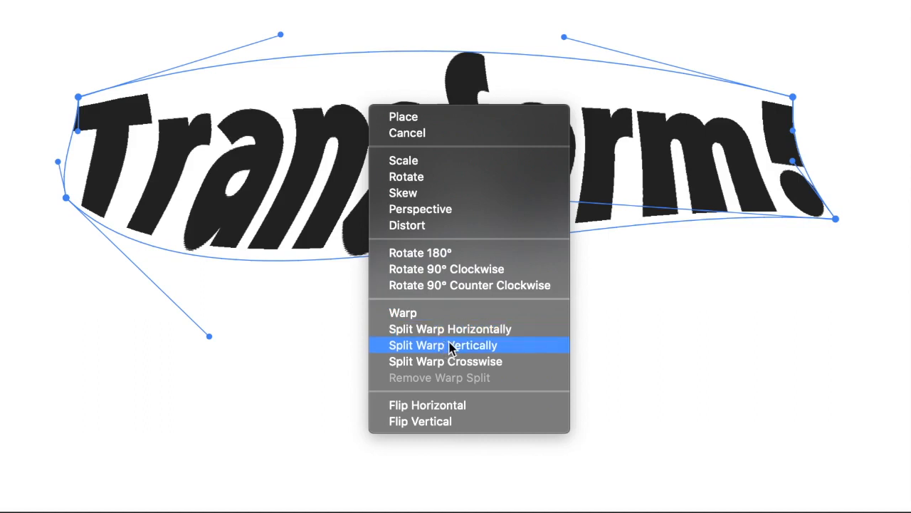
pyautogui.moveTo(463, 361)
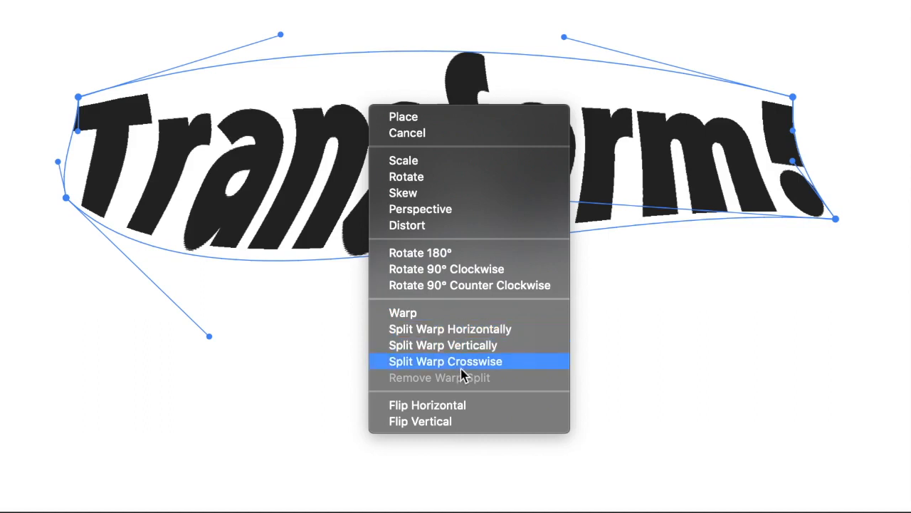
# Add a crosswise warp split on the Transform! text to give it a wavy shape.
pyautogui.click(456, 361)
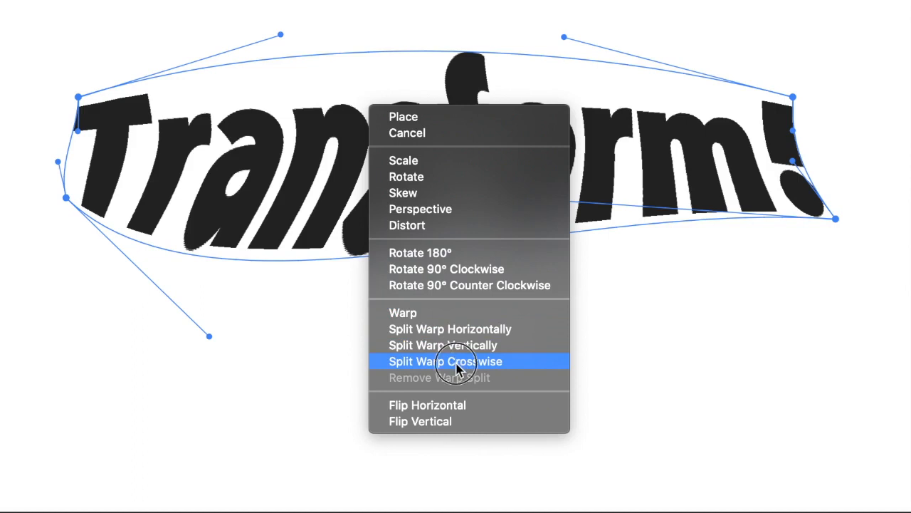
pyautogui.click(445, 361)
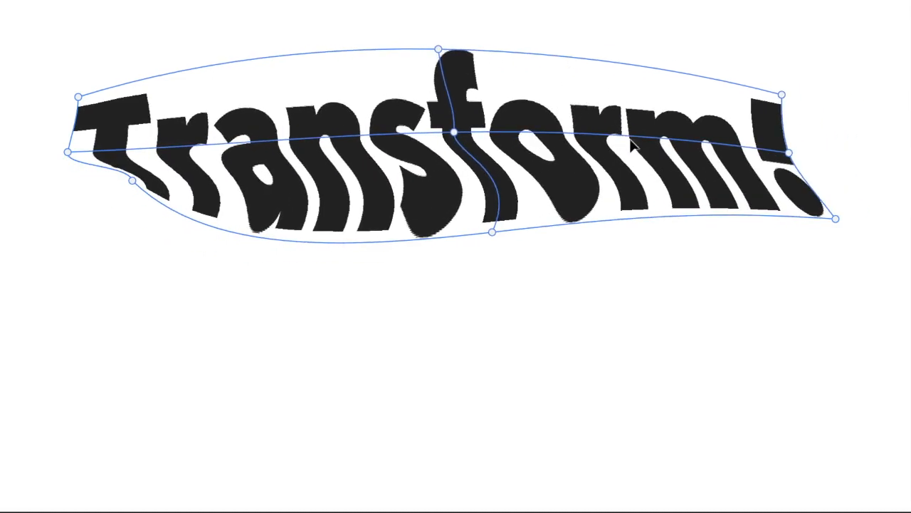